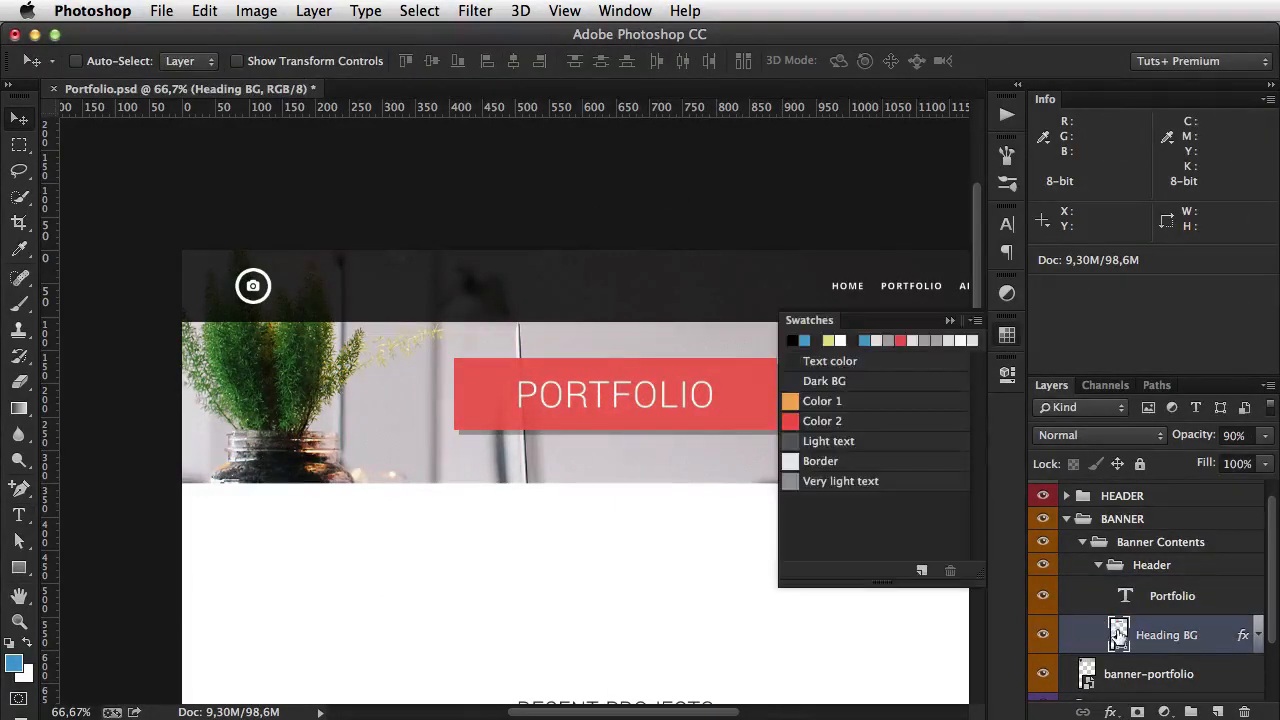
Step: Scroll the canvas down to the CONTENT group's Recent Projects area
right_click(1152, 564)
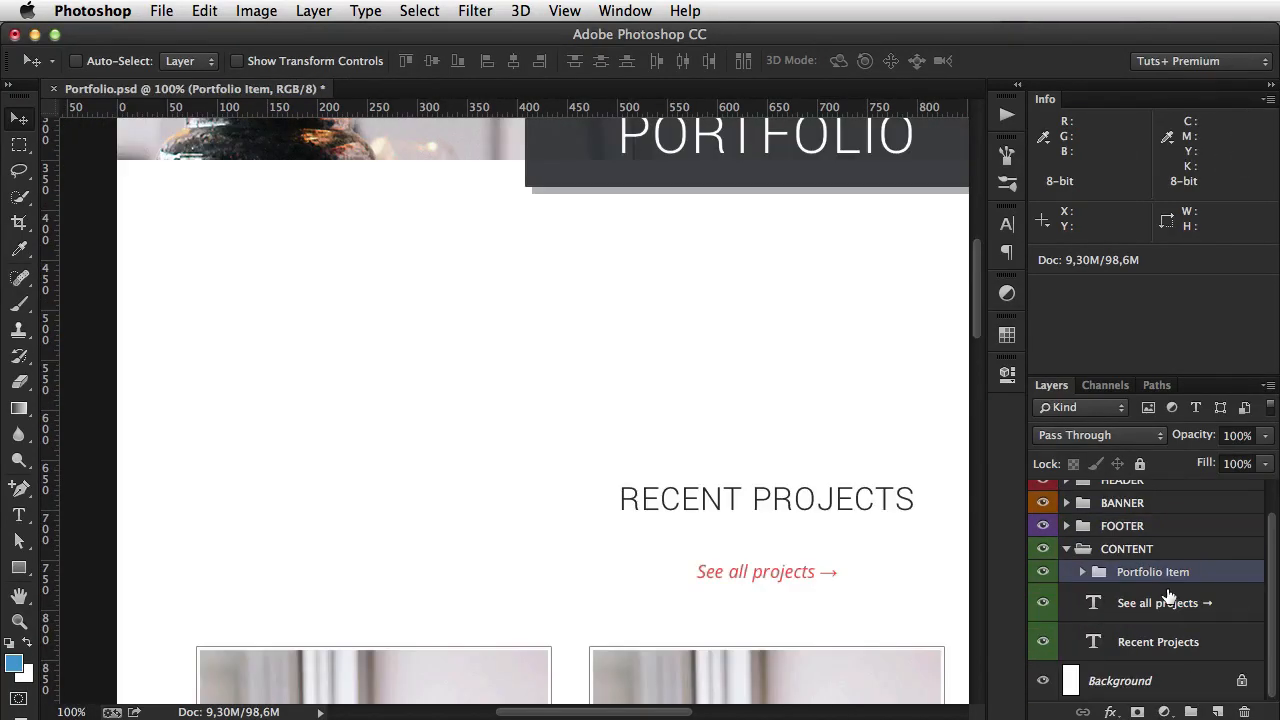
Step: Add a 'Current Project' label in grey #989898 and move PROJECT NAME beneath it
double_click(766, 500)
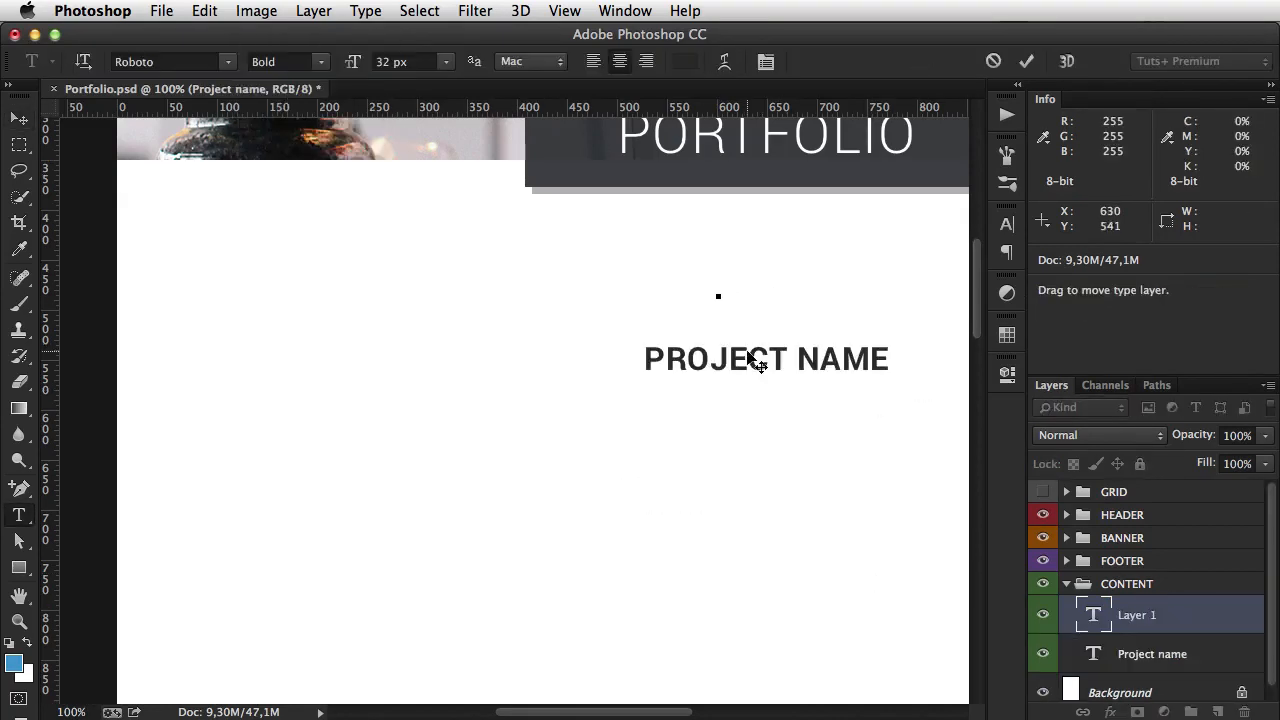
type("Current Project")
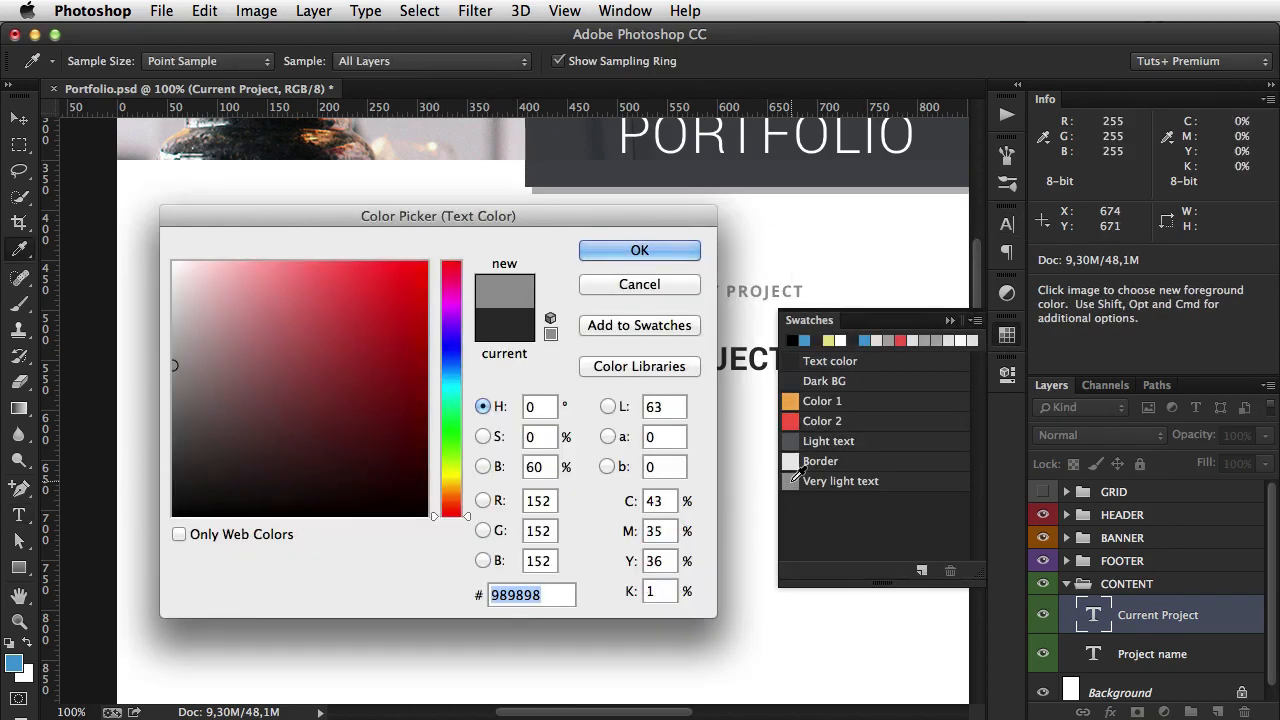
left_click(640, 250)
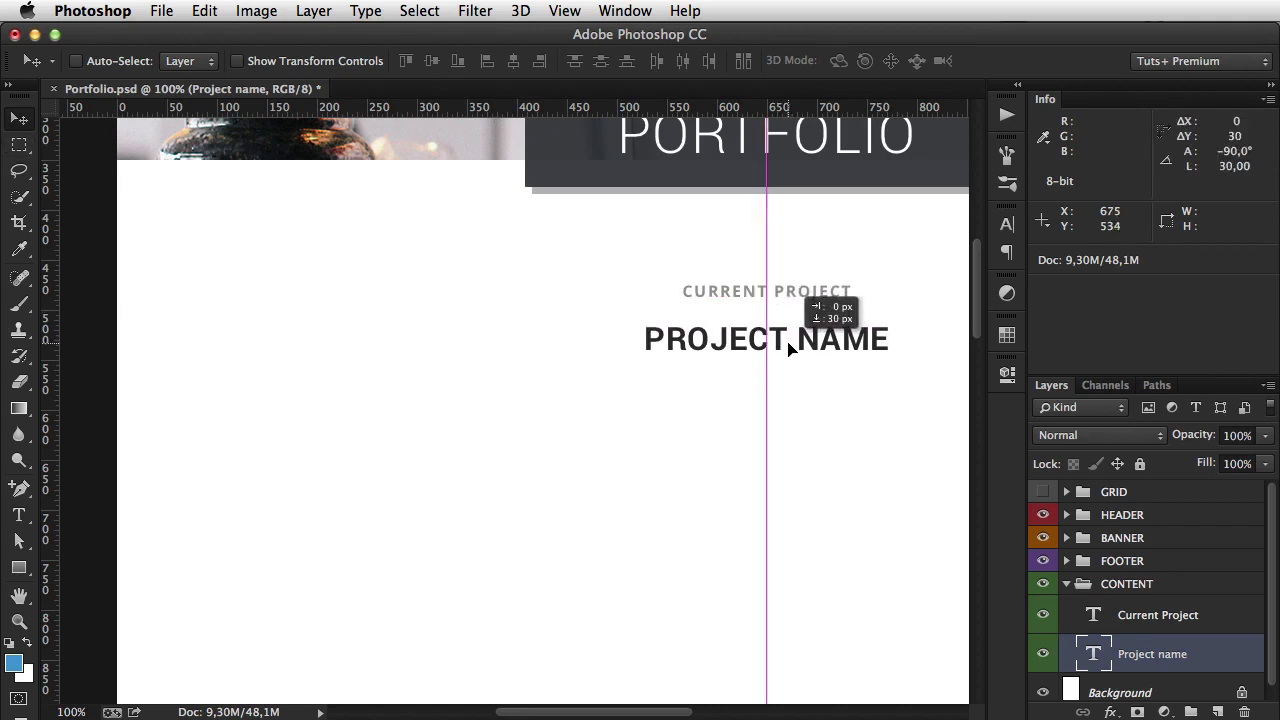
left_click_drag(790, 348, 800, 408)
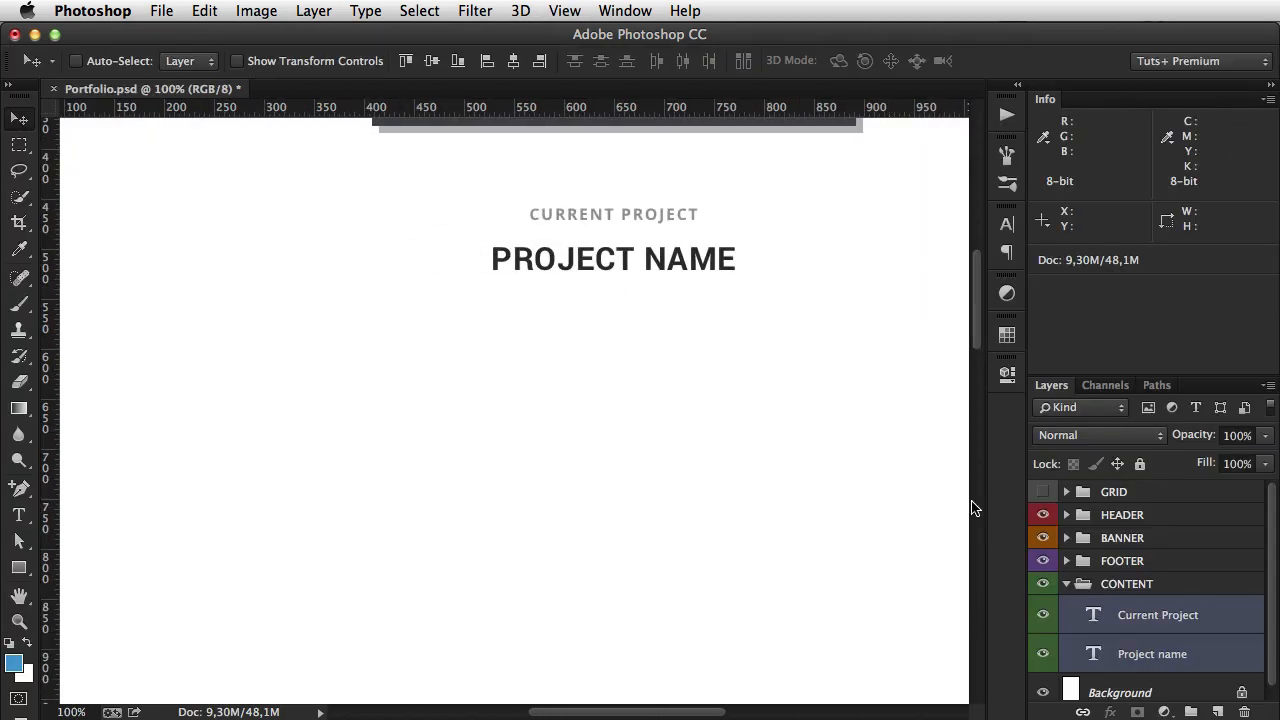
Step: Draw a paragraph text box for the lorem ipsum body and set its font
left_click_drag(66, 306, 886, 490)
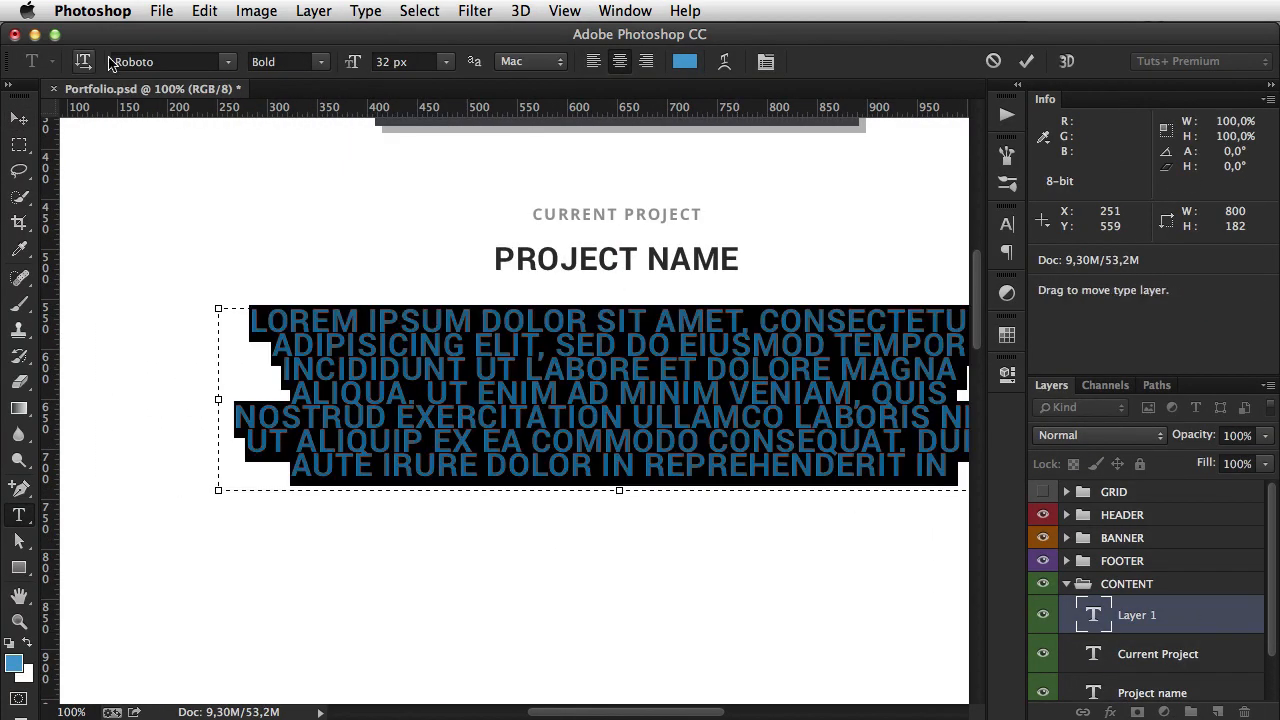
left_click(170, 60)
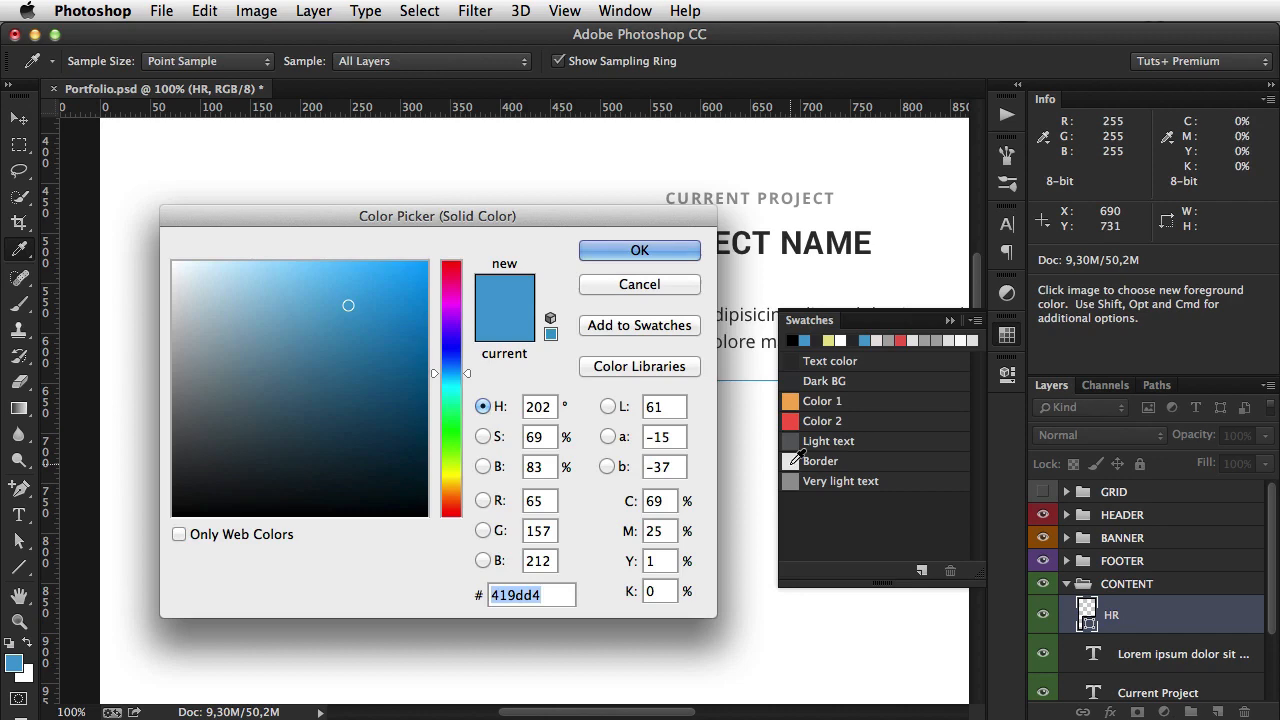
Step: Confirm the HR divider colour and begin editing the paragraph text with 'Previou'
left_click(640, 250)
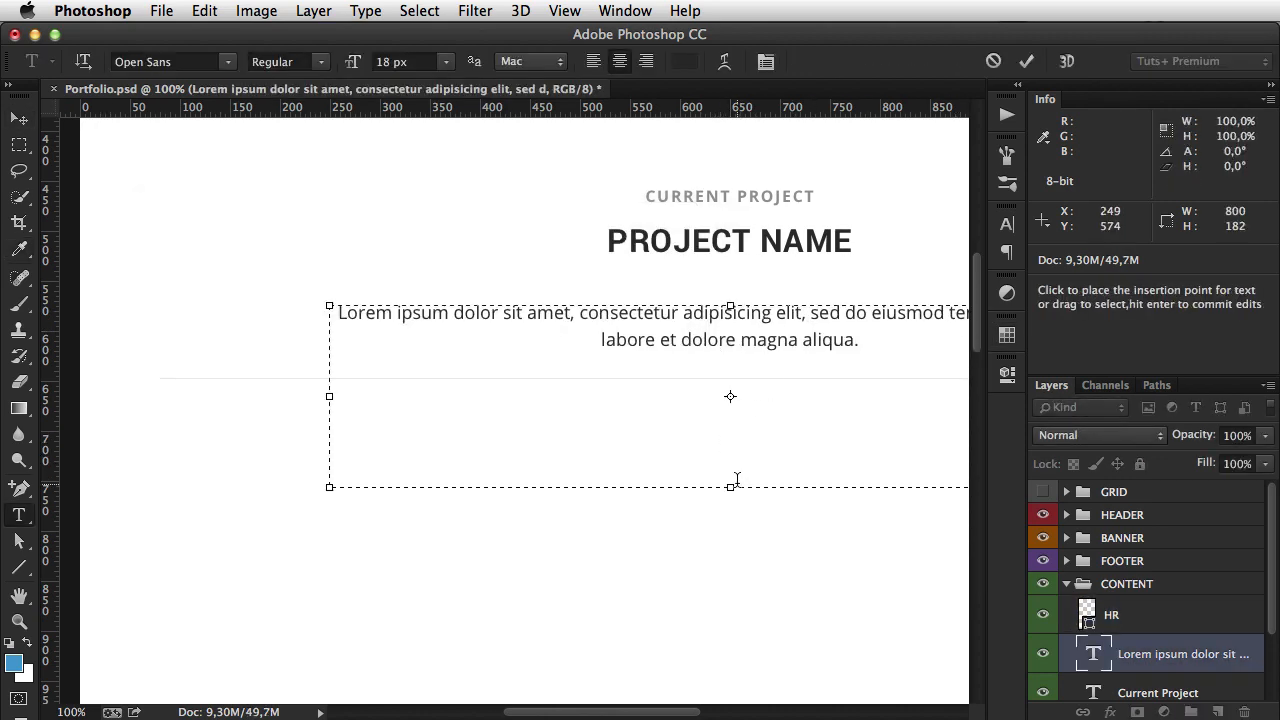
type("Previou")
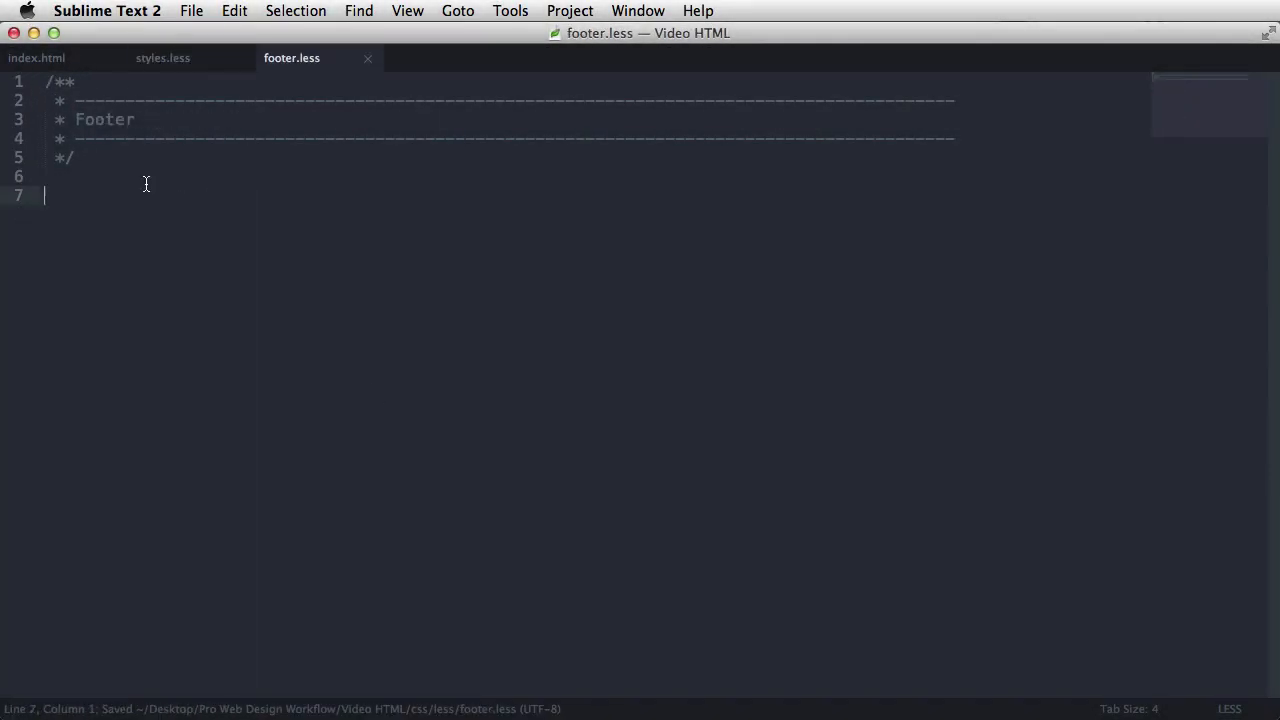
Step: Copy the main-footer class name from index.html's footer and return to footer.less
left_click(36, 56)
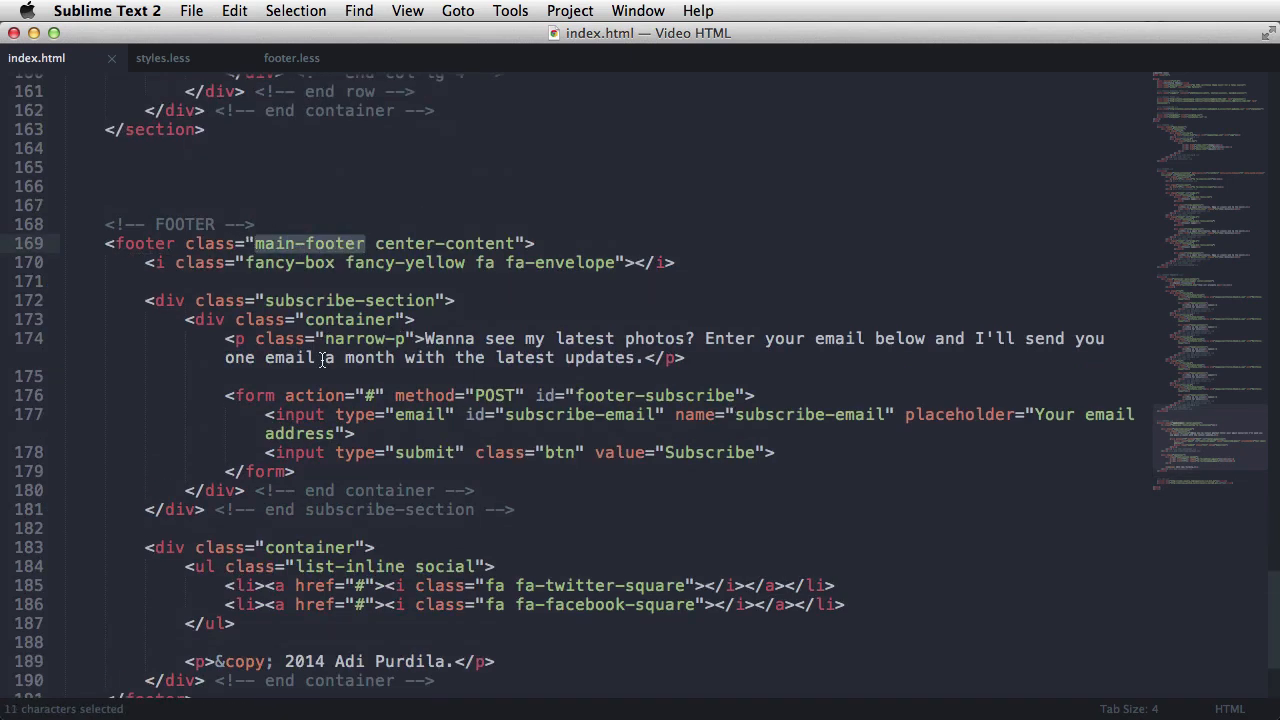
left_click(162, 56)
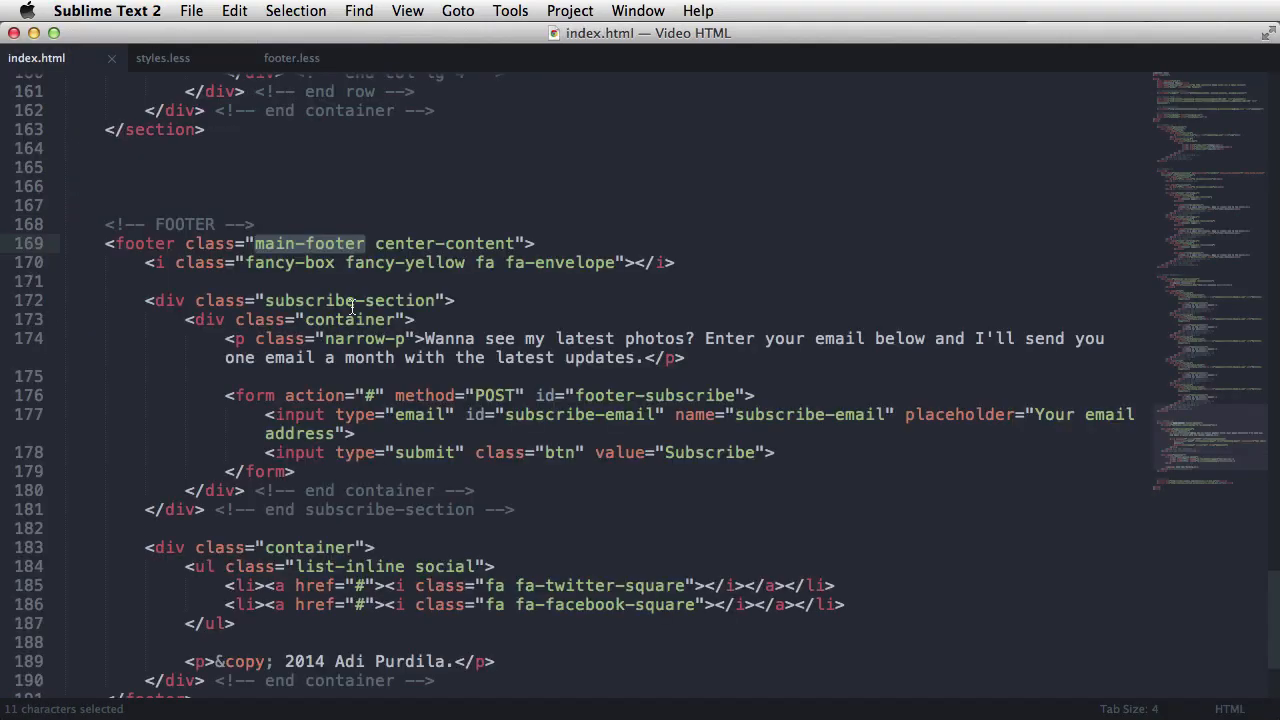
left_click(292, 56)
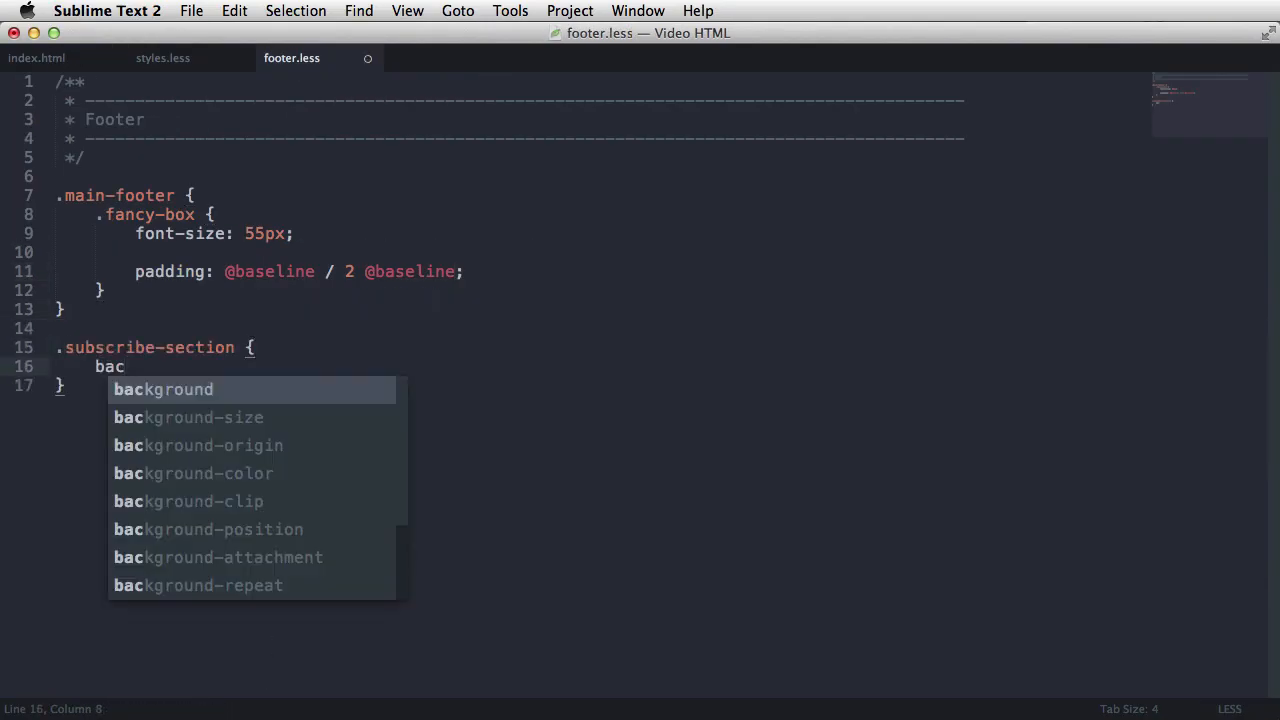